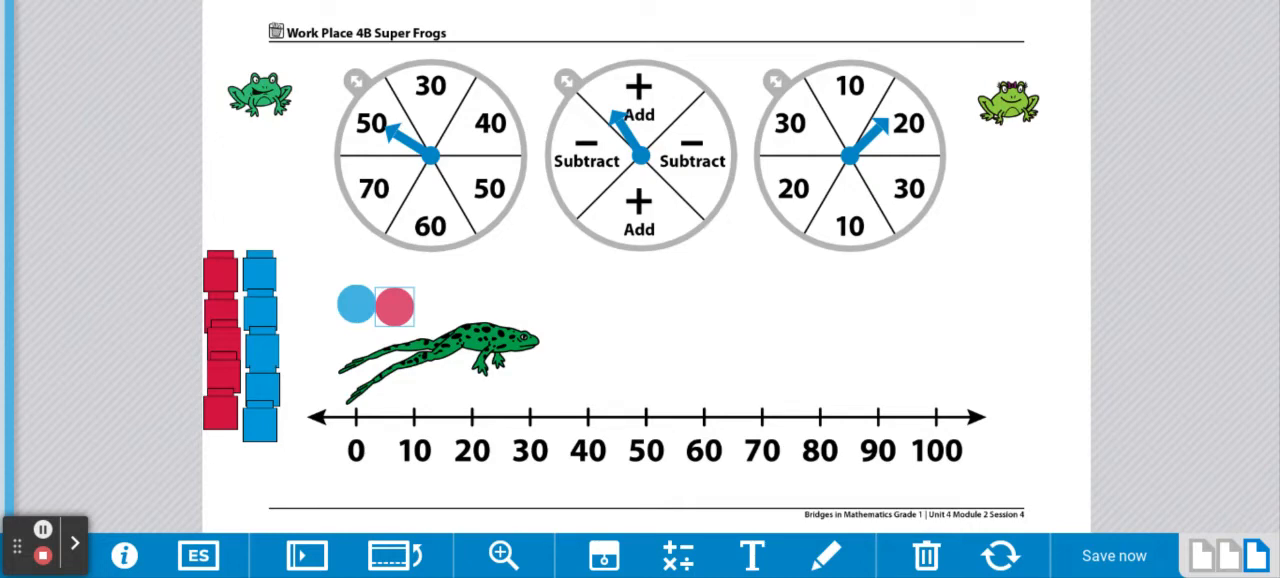
pyautogui.moveTo(490, 404)
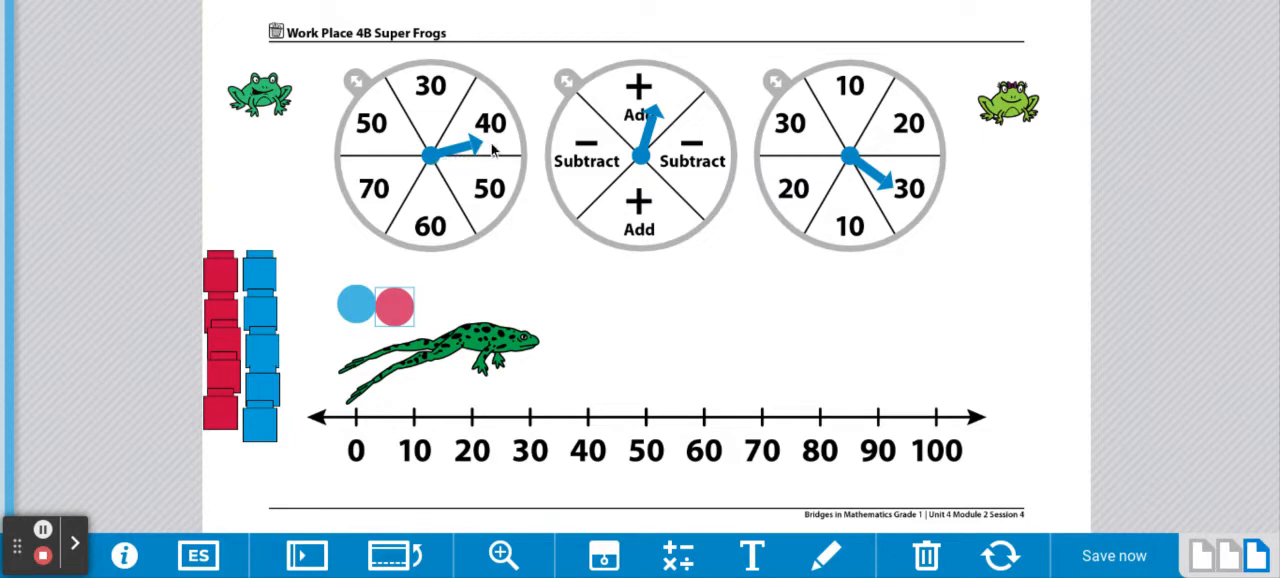
# Step: Place the red counter at 40 and hop it by tens through 50 and 60 to 70
pyautogui.moveTo(400, 308); pyautogui.dragTo(588, 394)
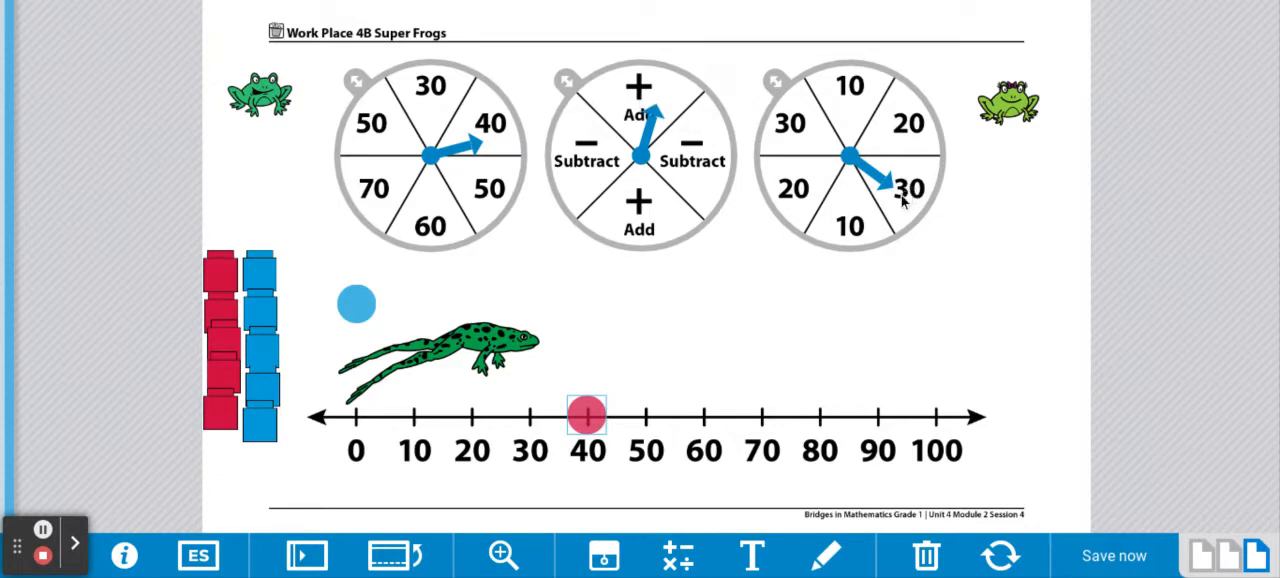
pyautogui.moveTo(900, 216)
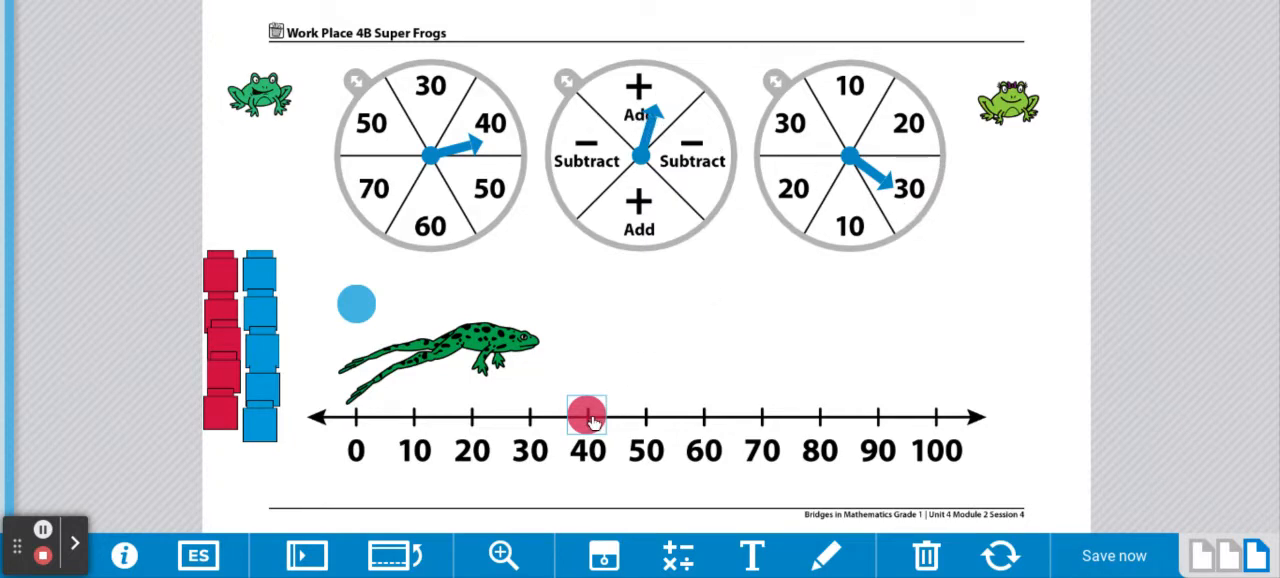
pyautogui.moveTo(588, 416); pyautogui.dragTo(648, 416)
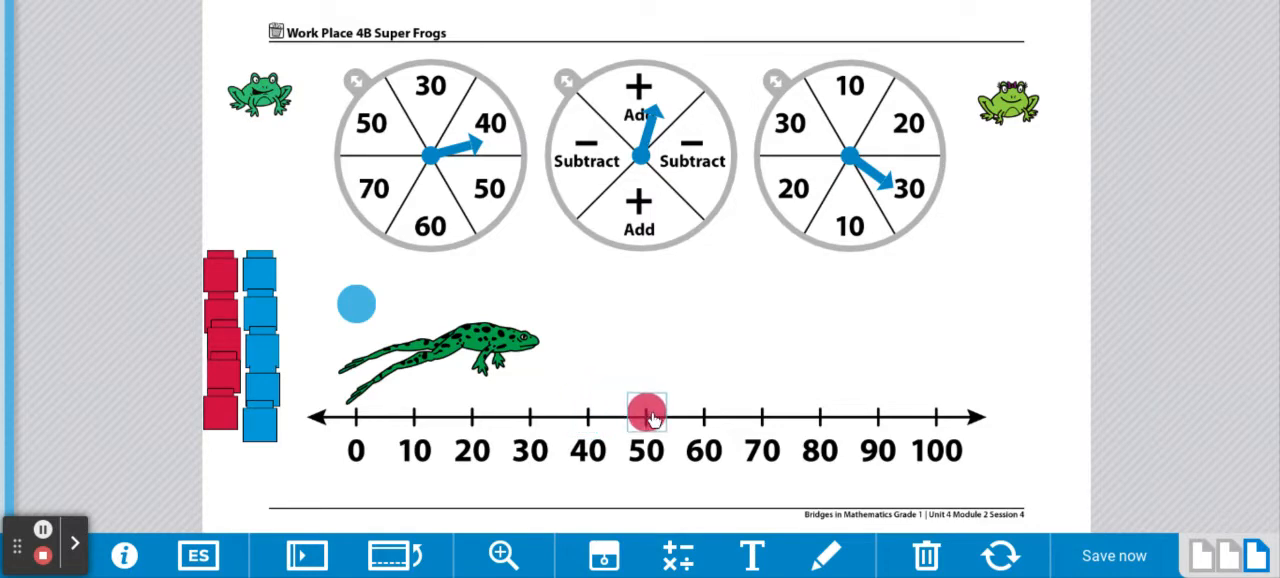
pyautogui.moveTo(648, 412); pyautogui.dragTo(708, 412)
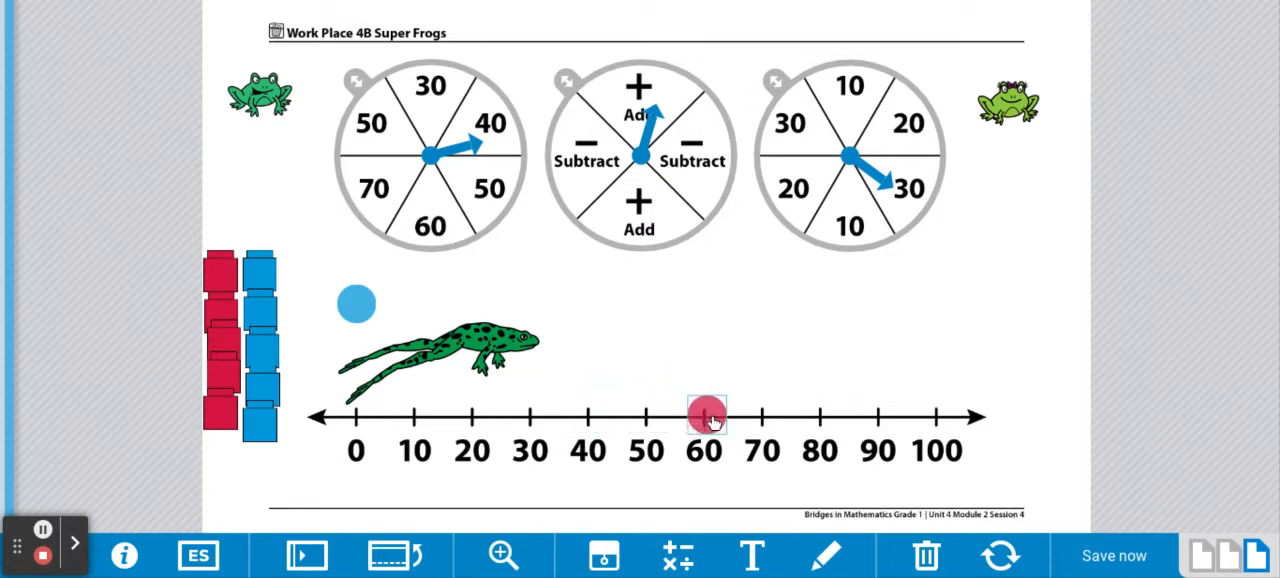
pyautogui.moveTo(704, 416); pyautogui.dragTo(762, 416)
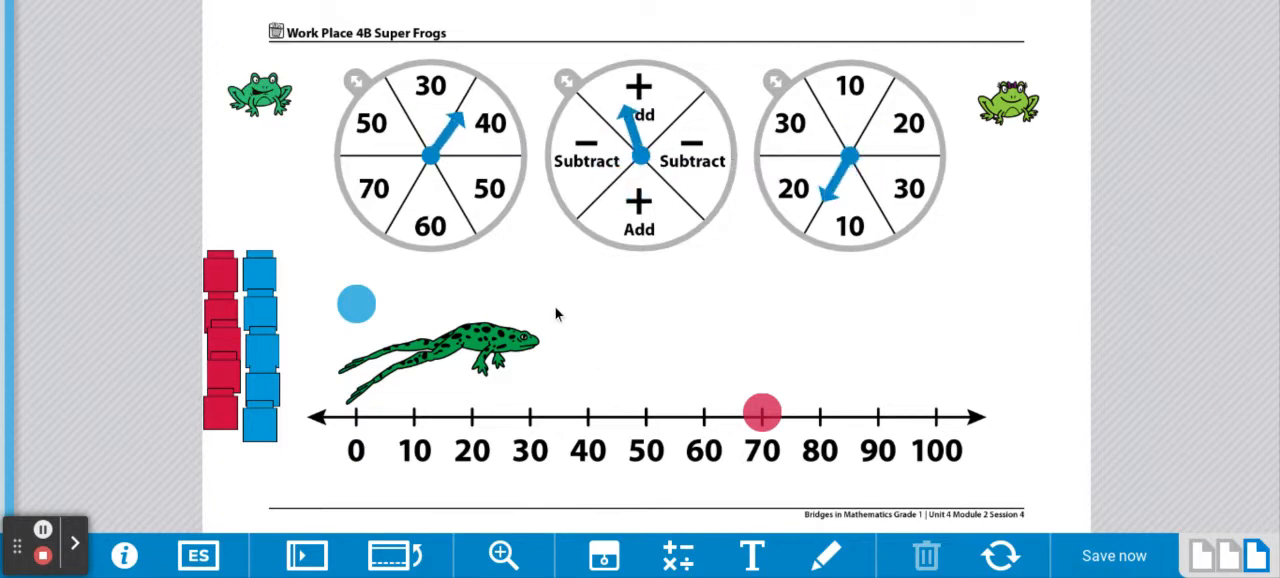
pyautogui.moveTo(490, 136)
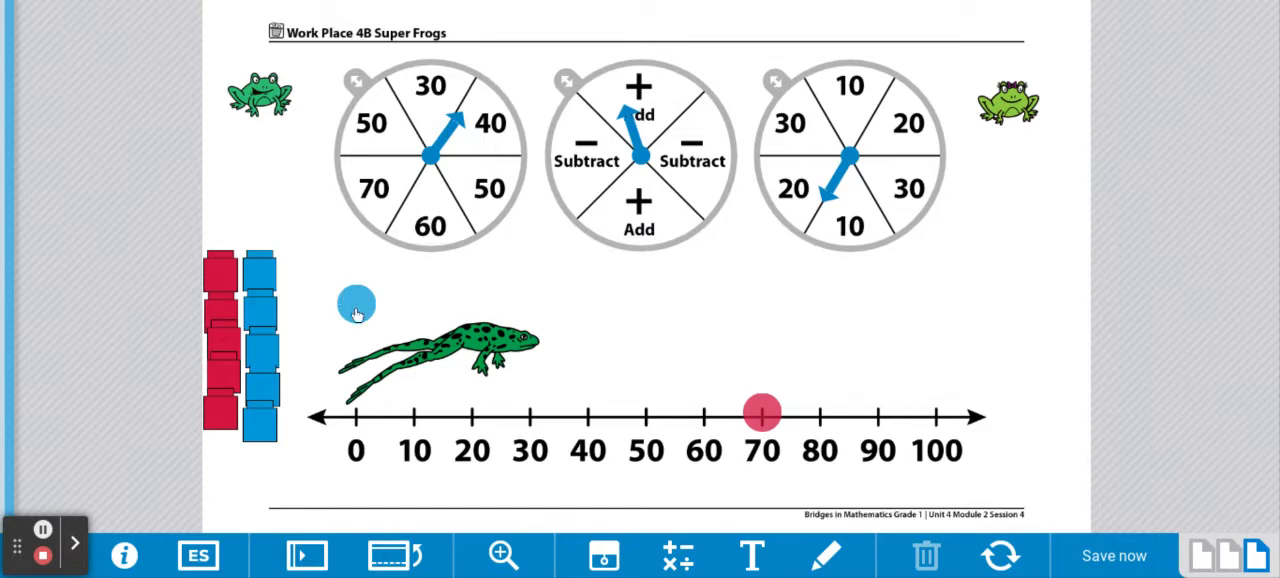
# Step: Place the blue counter at 40 and hop it through 50 up to 60
pyautogui.moveTo(356, 304); pyautogui.dragTo(584, 412)
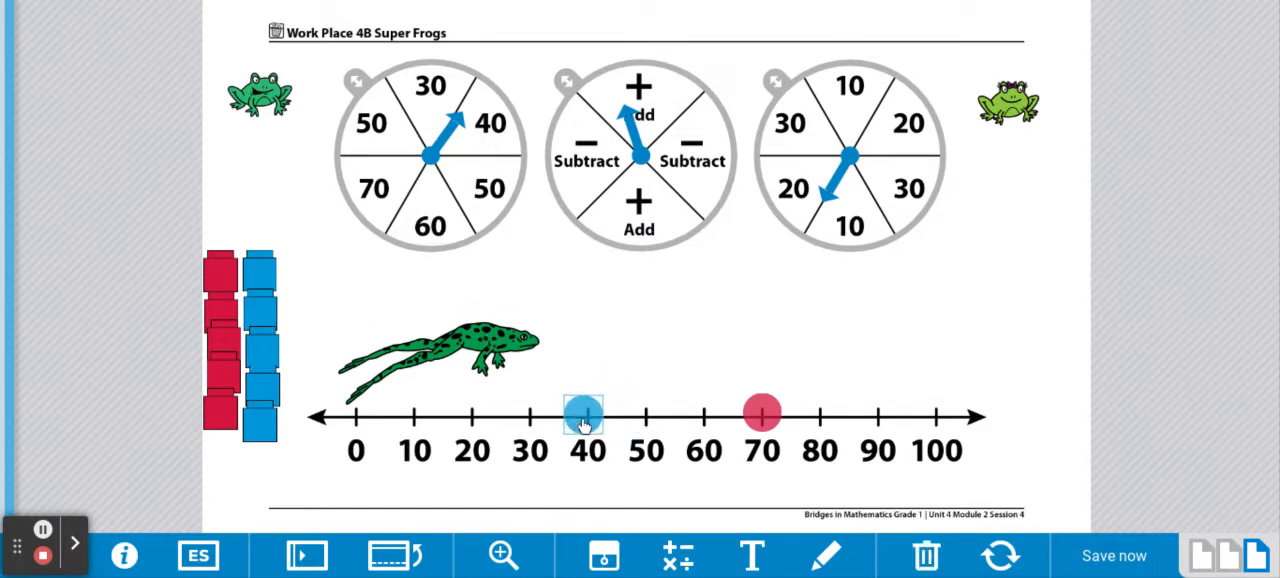
pyautogui.moveTo(920, 168)
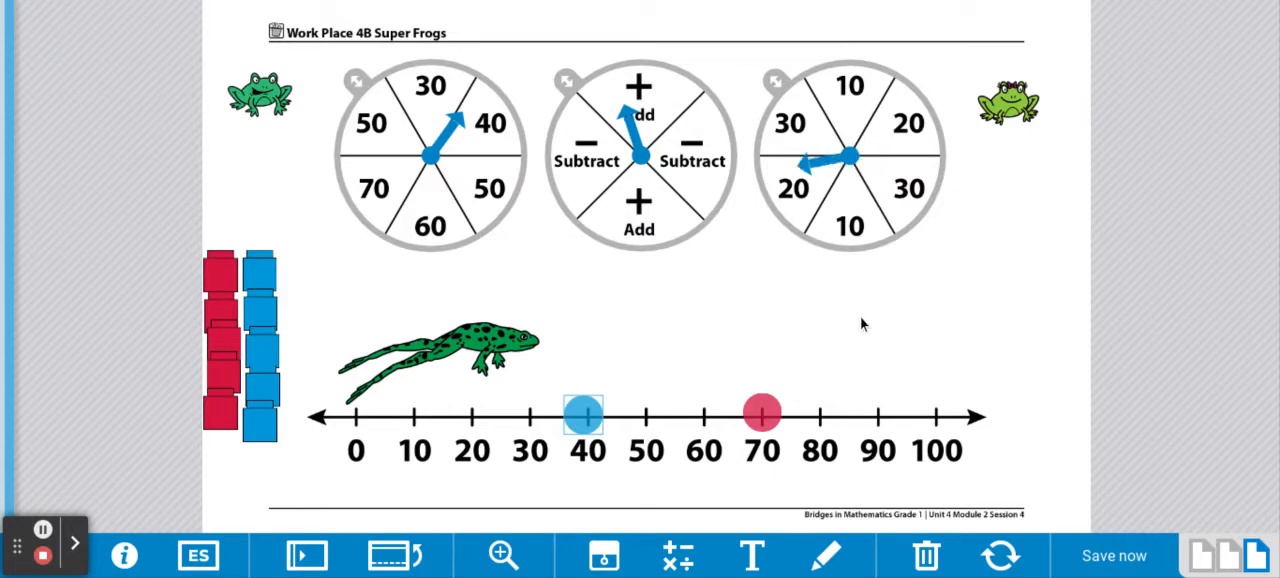
pyautogui.moveTo(792, 204)
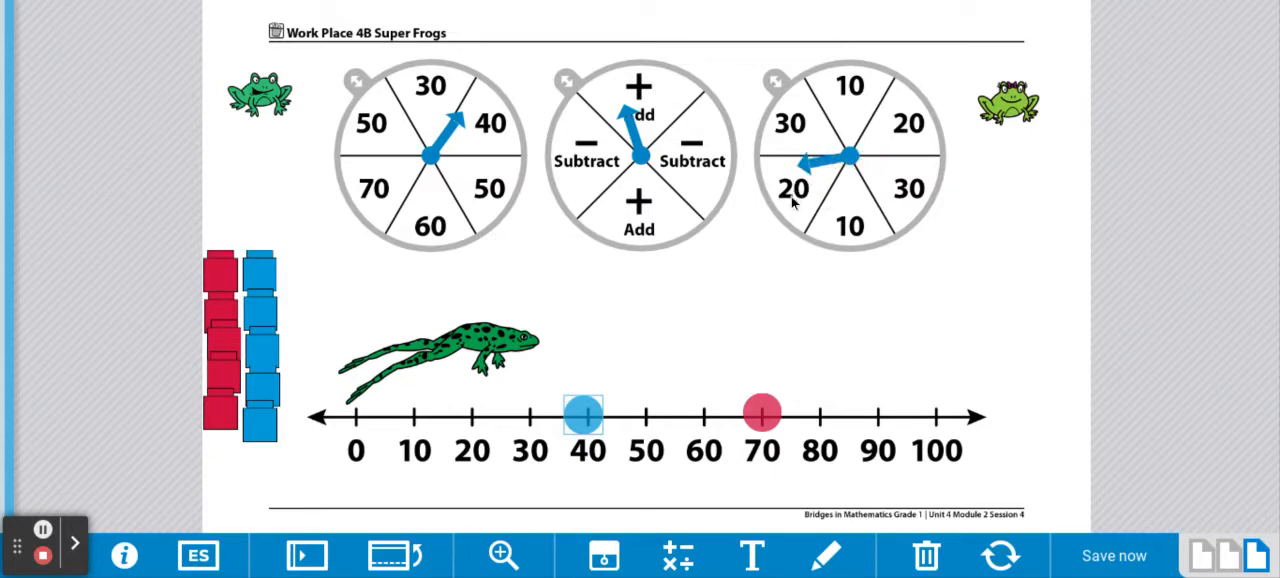
pyautogui.moveTo(460, 510)
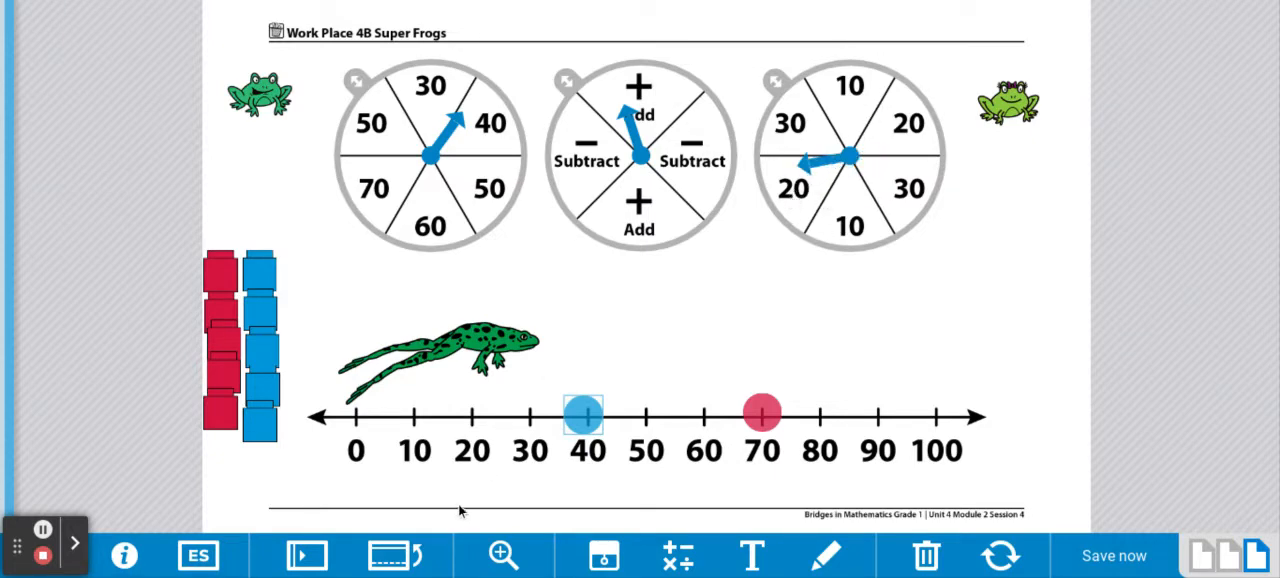
pyautogui.moveTo(584, 416); pyautogui.dragTo(644, 416)
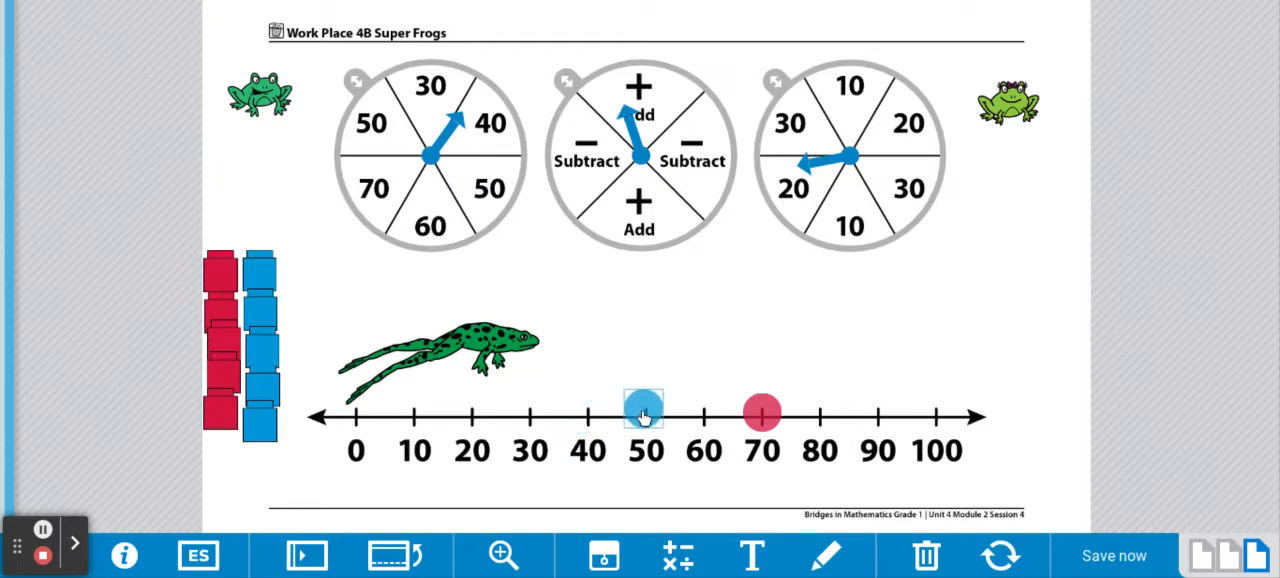
pyautogui.moveTo(644, 412); pyautogui.dragTo(704, 412)
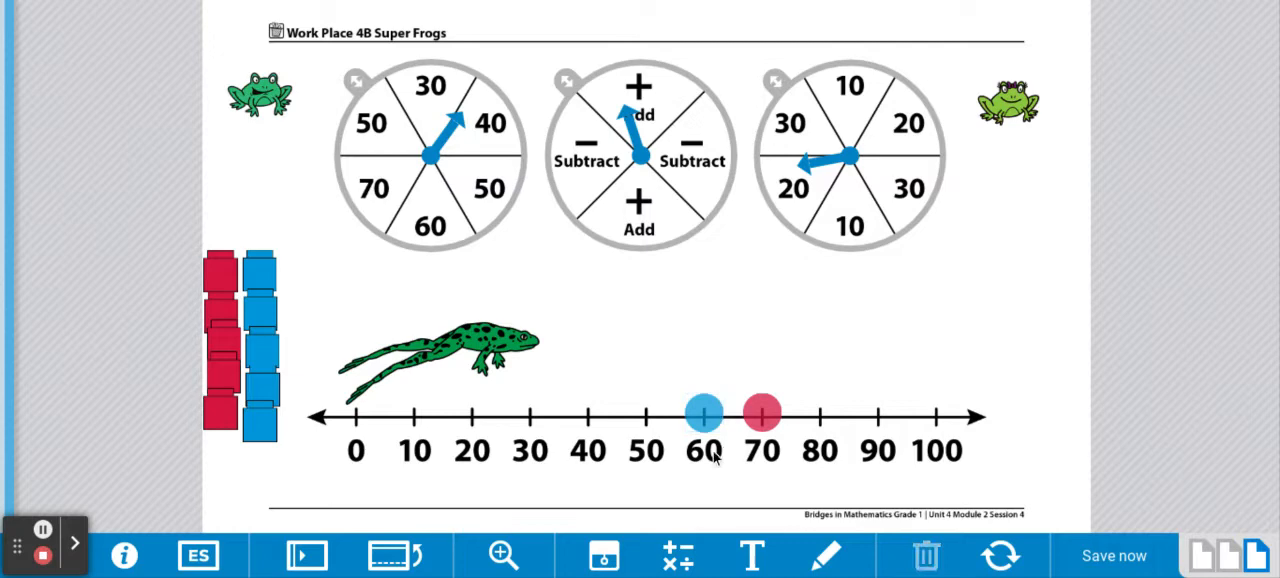
pyautogui.moveTo(756, 462)
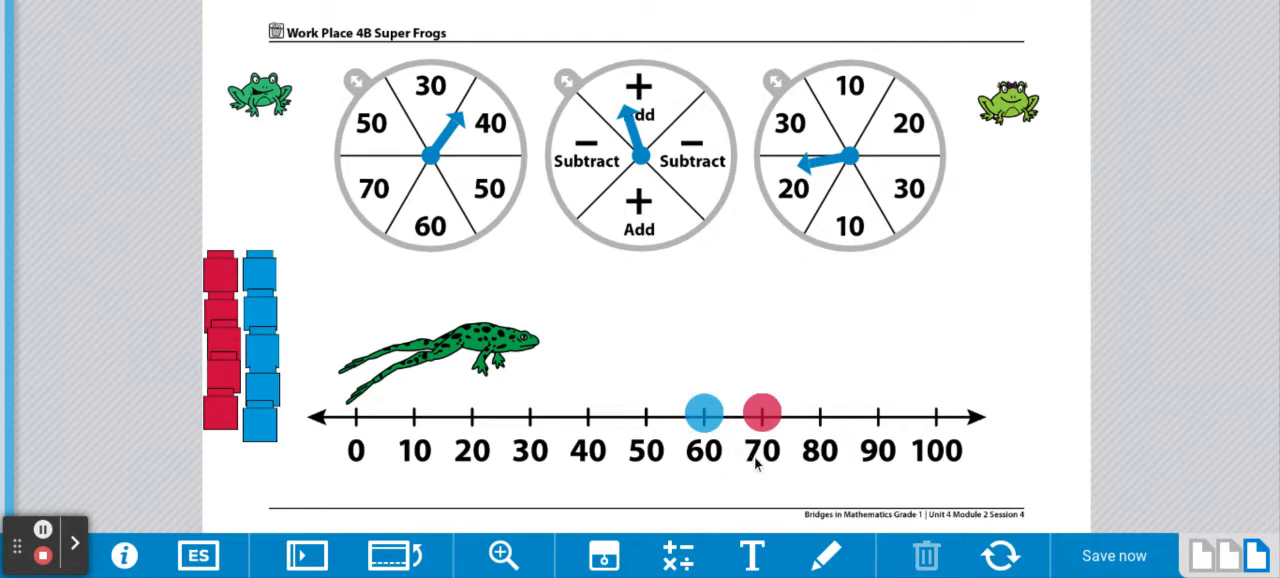
pyautogui.moveTo(704, 462)
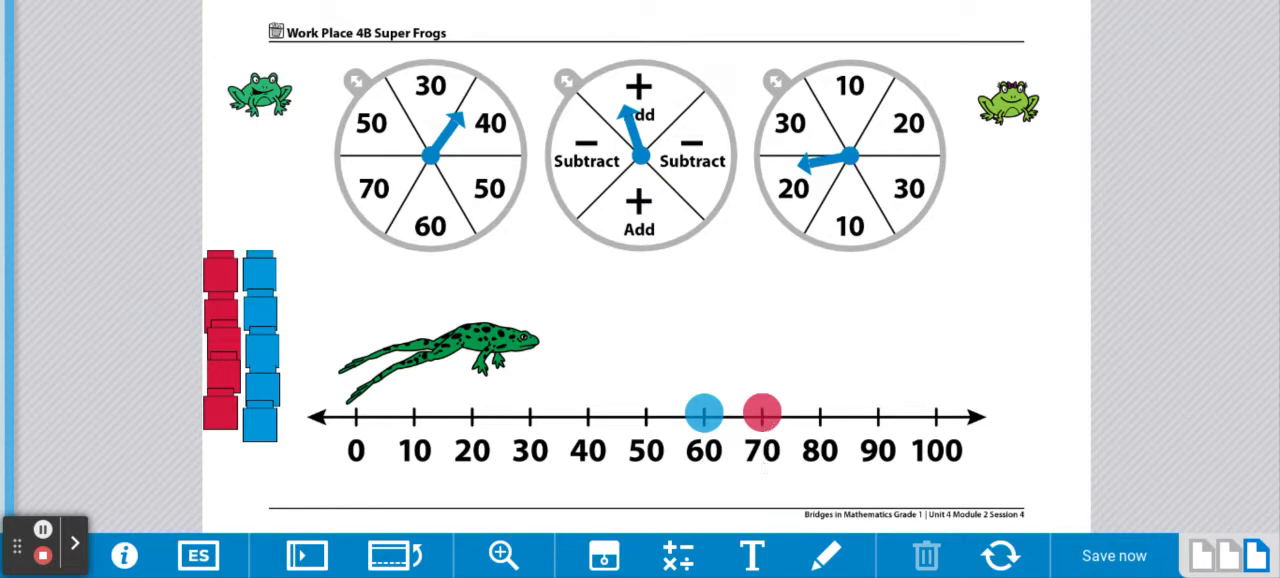
pyautogui.moveTo(204, 276)
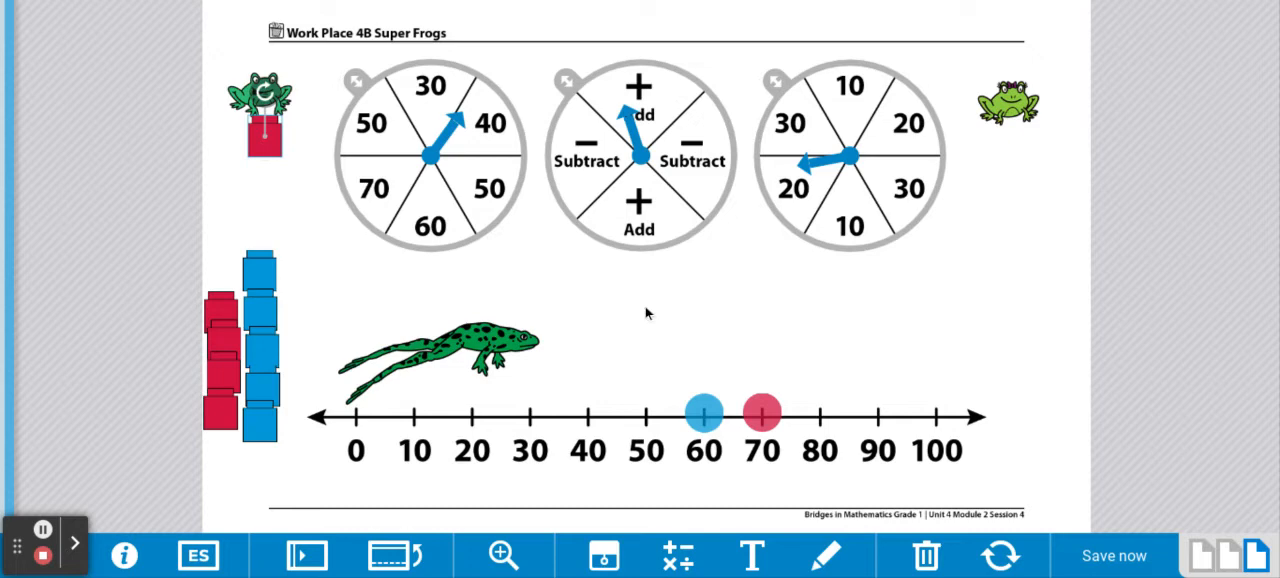
# Step: Return the blue counter from 60 to its starting spot off the number line
pyautogui.moveTo(704, 412); pyautogui.dragTo(396, 300)
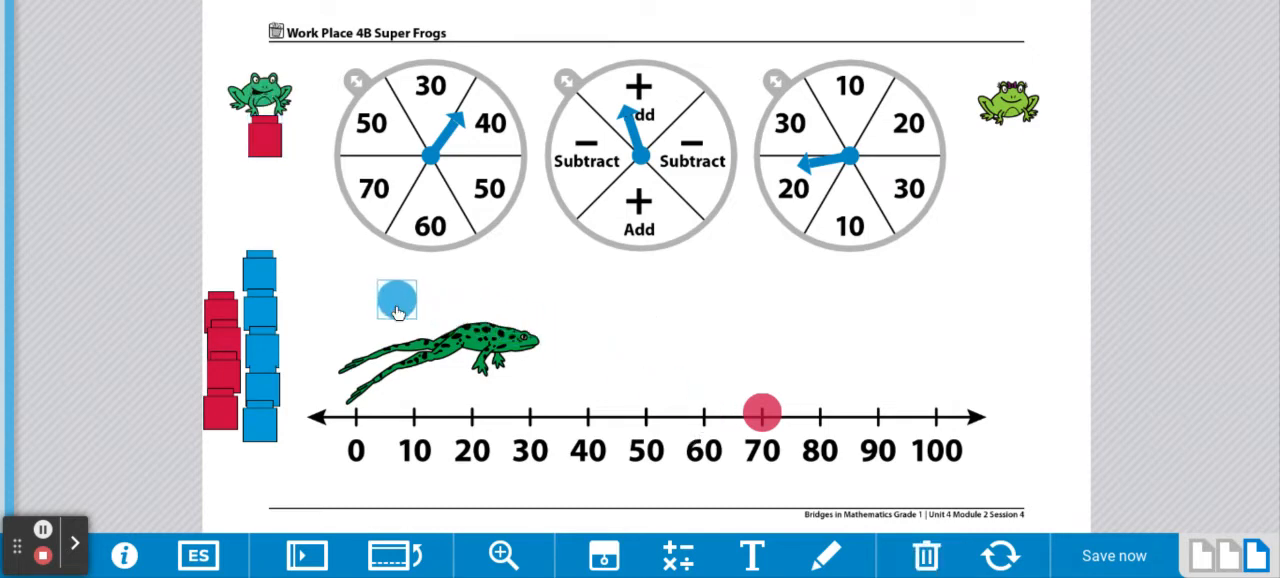
# Step: Reset the red counter, place it at 60 and hop it through 70 up to 90
pyautogui.moveTo(396, 302); pyautogui.dragTo(360, 302)
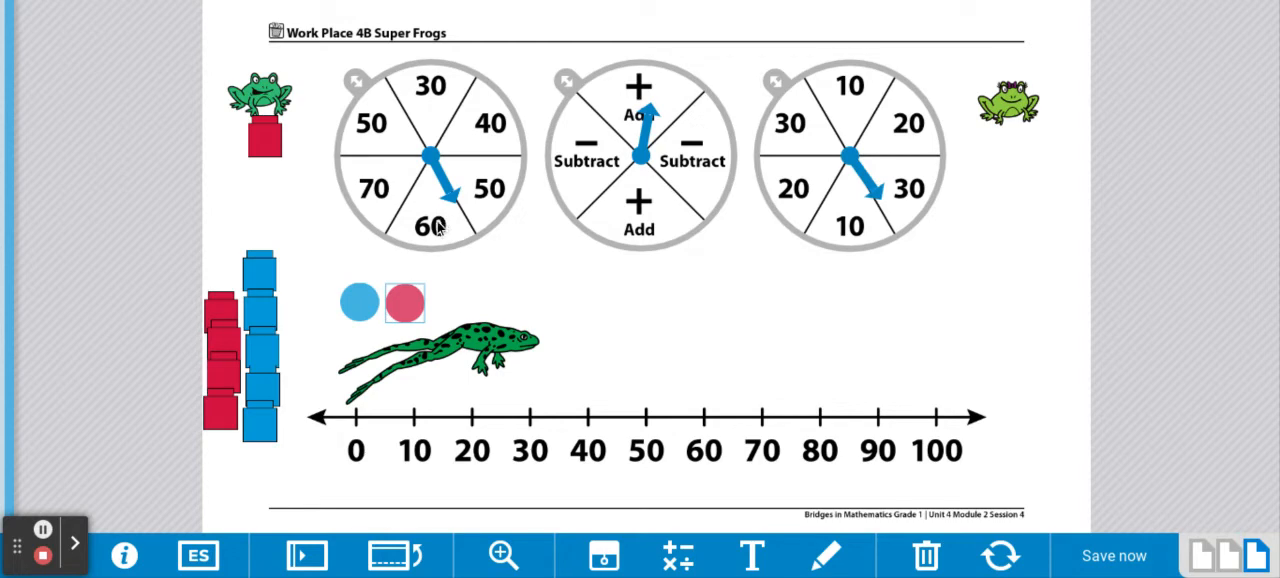
pyautogui.moveTo(404, 302); pyautogui.dragTo(700, 400)
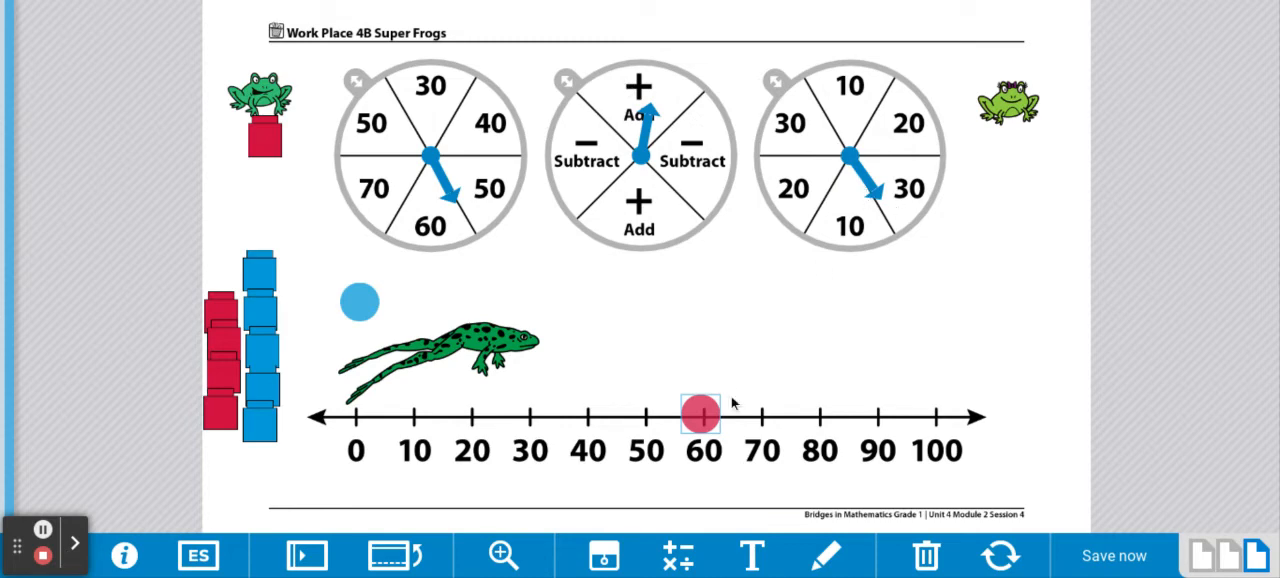
pyautogui.moveTo(700, 412); pyautogui.dragTo(768, 418)
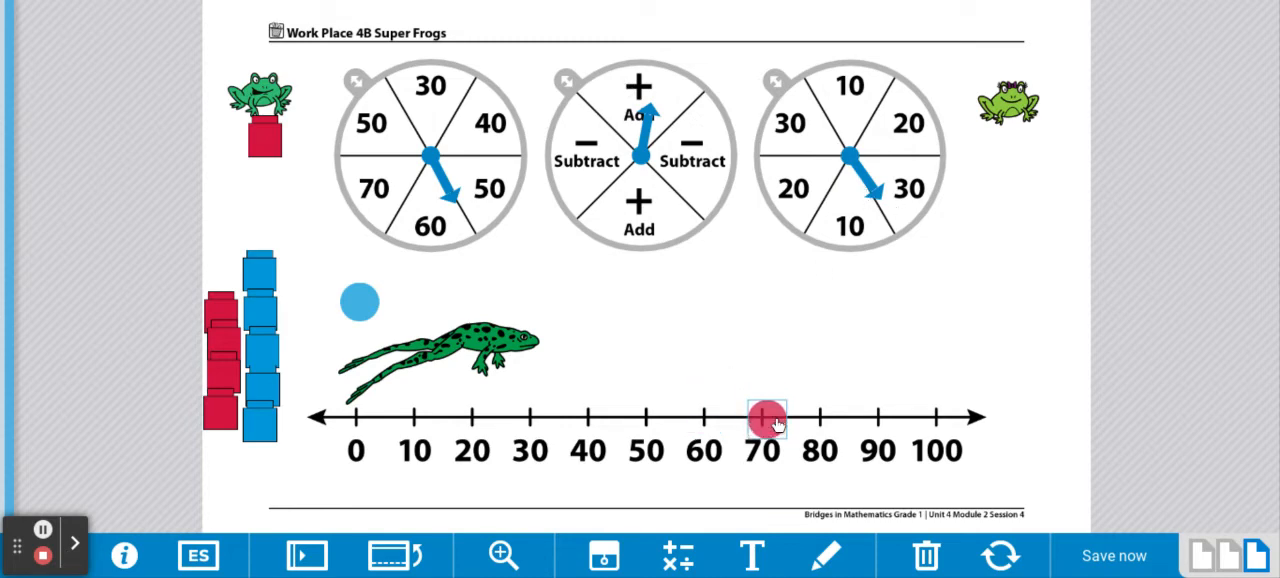
pyautogui.moveTo(768, 420); pyautogui.dragTo(870, 396)
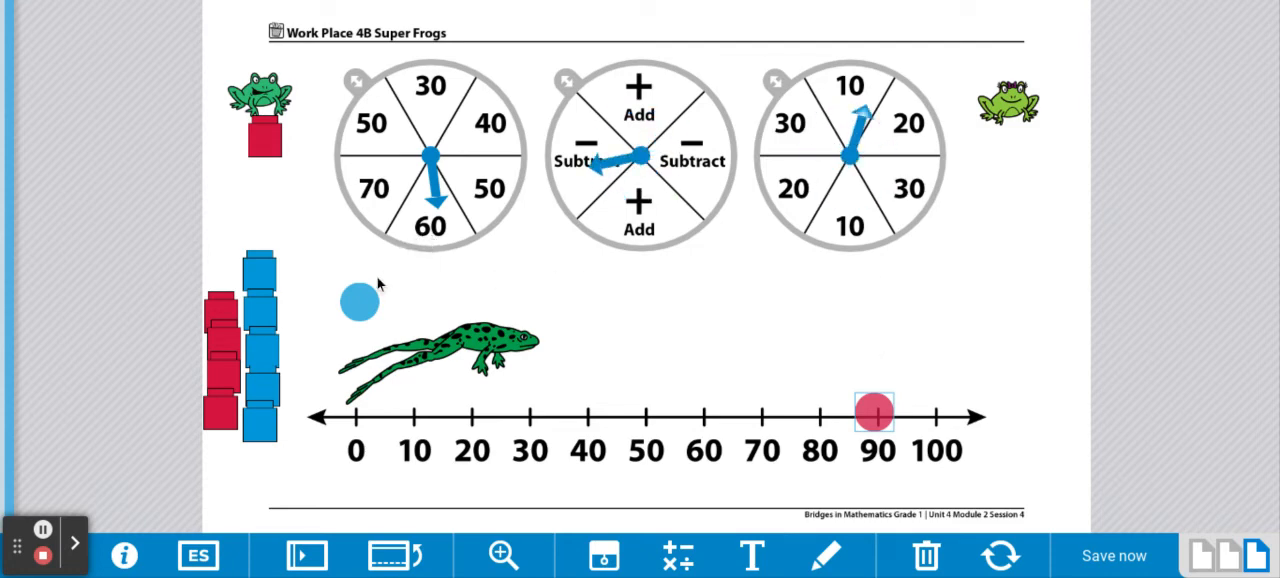
# Step: Place the blue counter at 60 and hop it back down to 50
pyautogui.moveTo(358, 300); pyautogui.dragTo(704, 418)
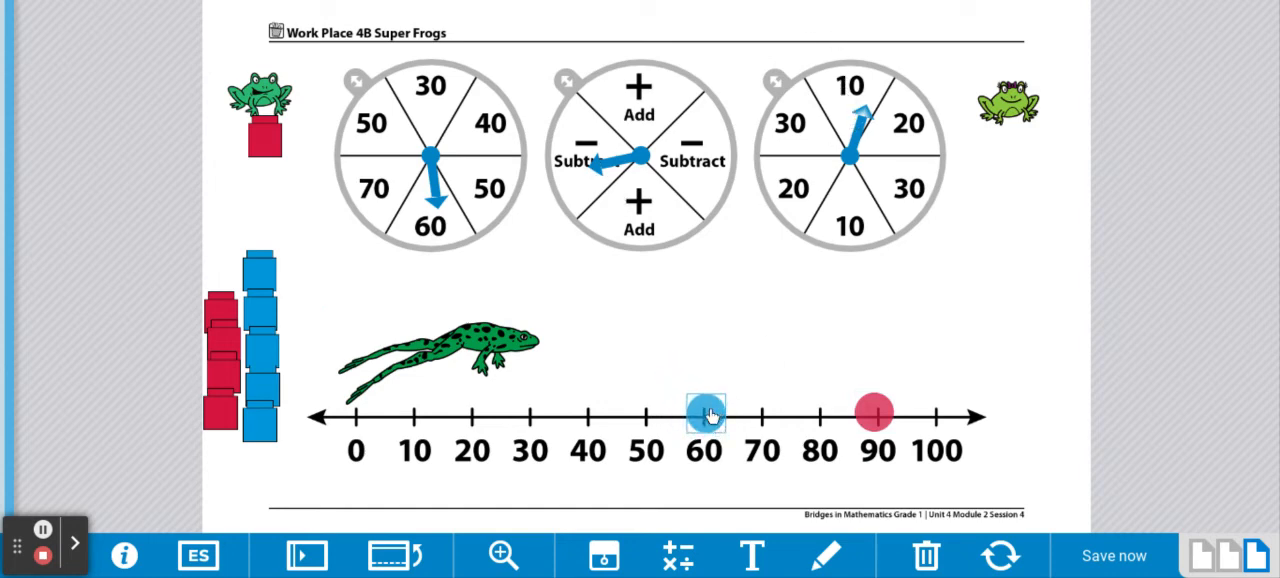
pyautogui.moveTo(704, 412); pyautogui.dragTo(644, 412)
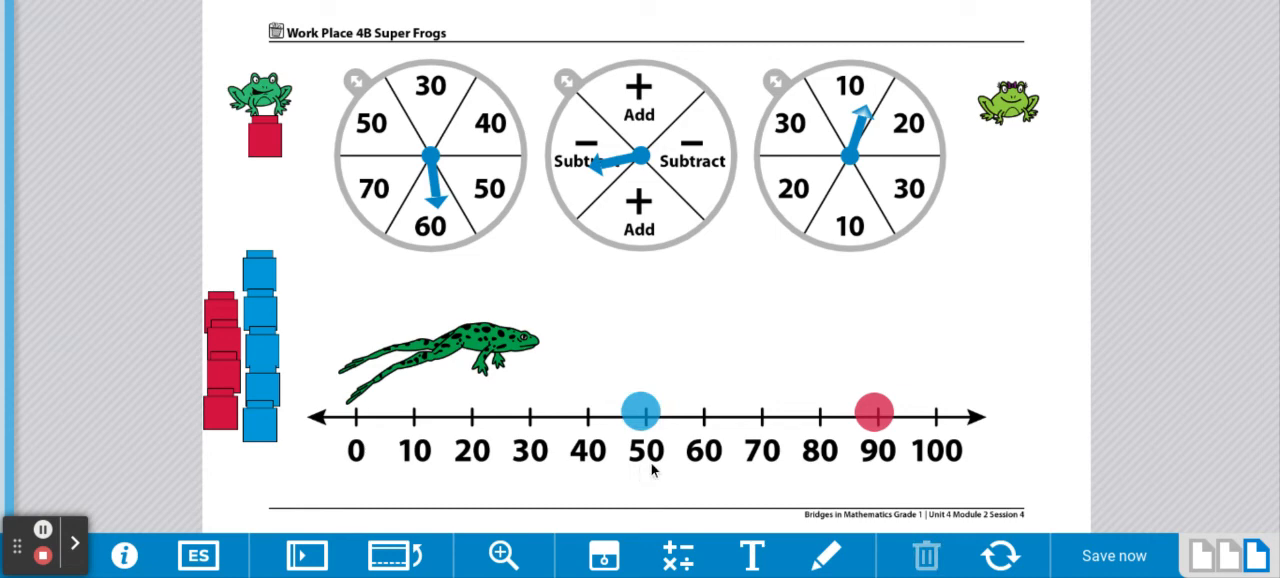
pyautogui.moveTo(888, 472)
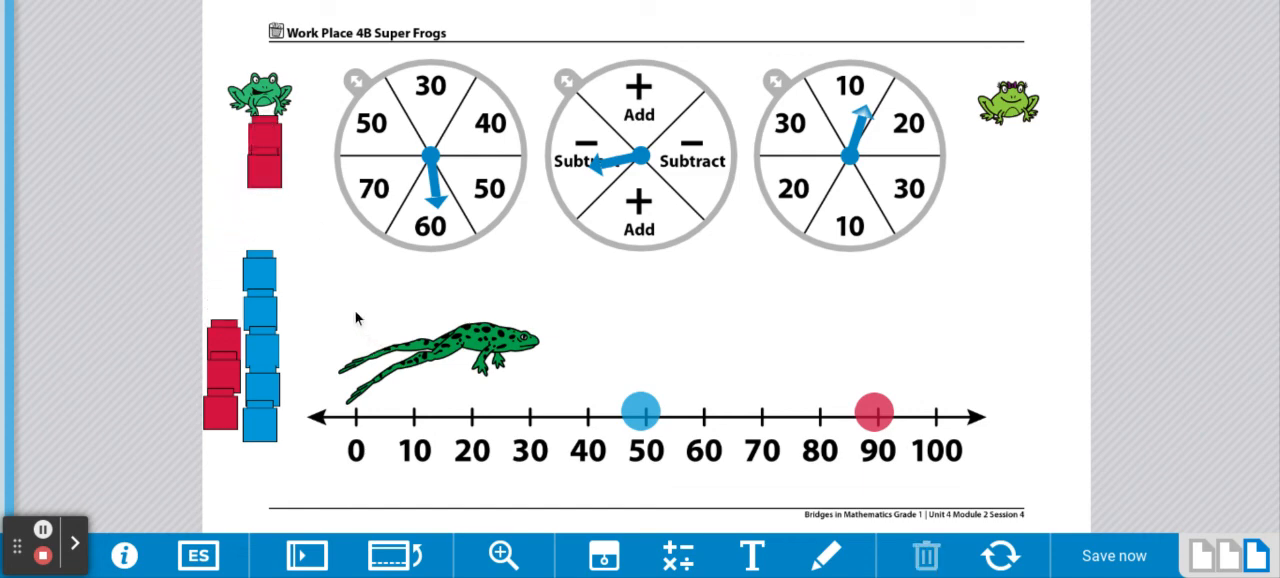
pyautogui.moveTo(344, 290)
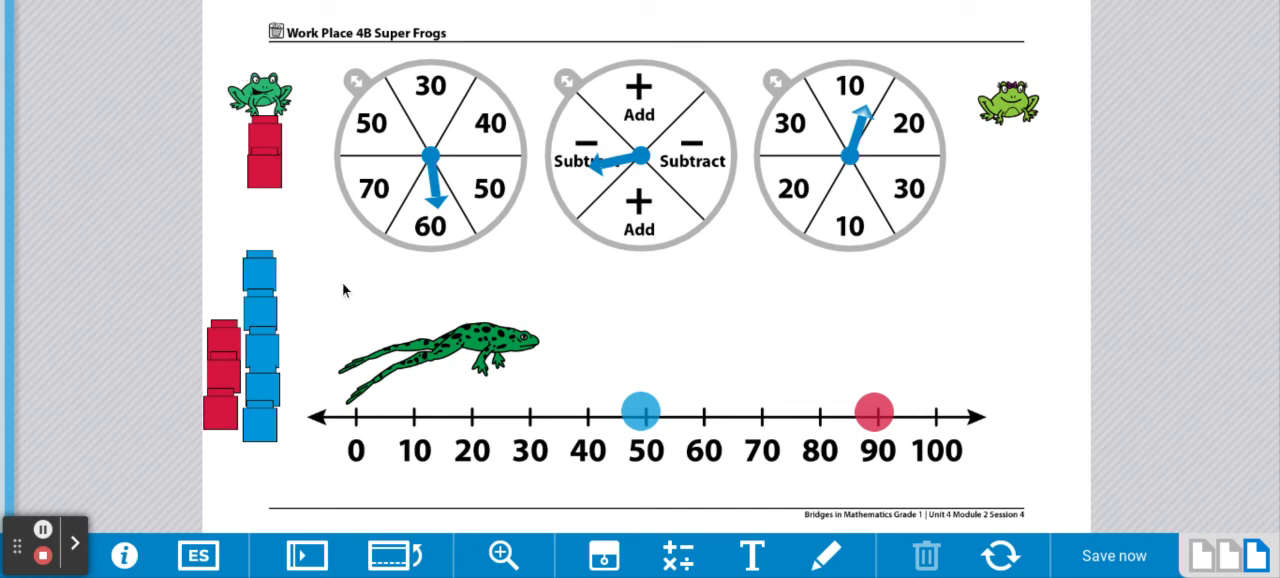
pyautogui.moveTo(236, 492)
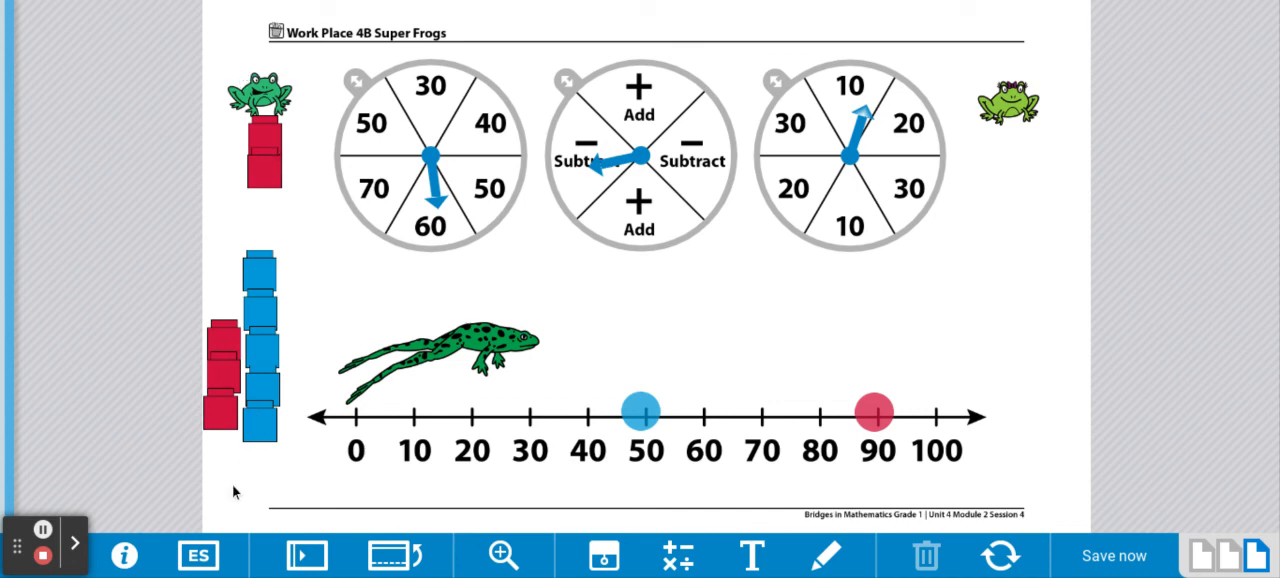